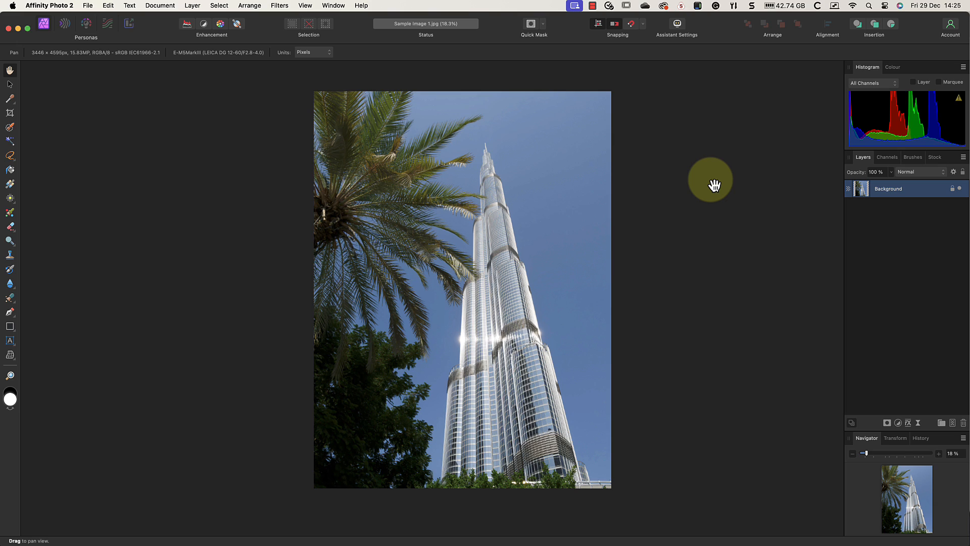
mouse_move(712, 186)
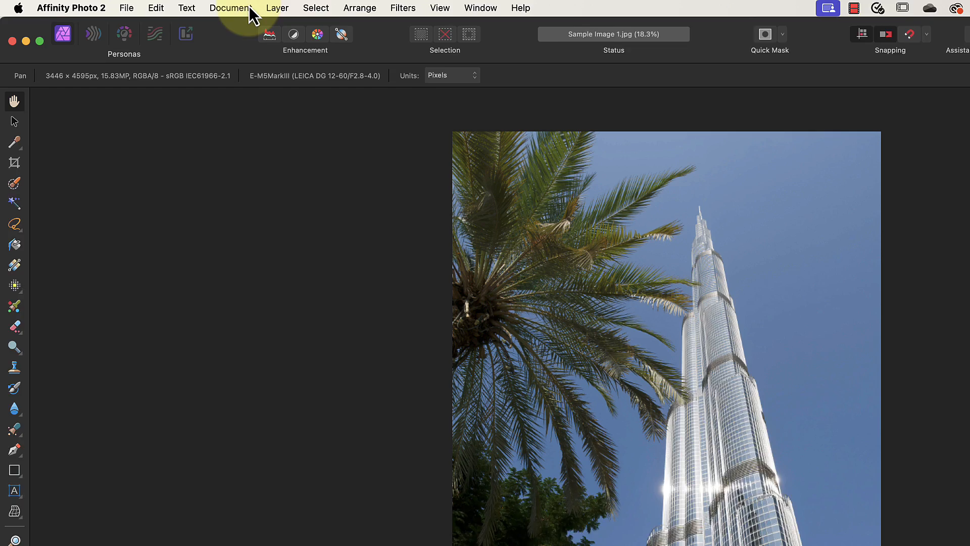
Browse the application menu and drag a region over the skyscraper photo
click(85, 9)
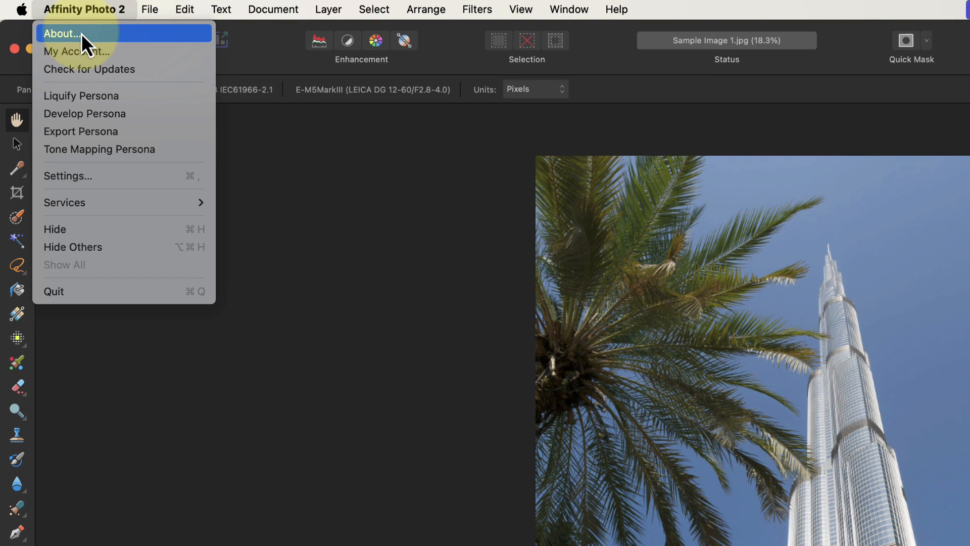
click(62, 34)
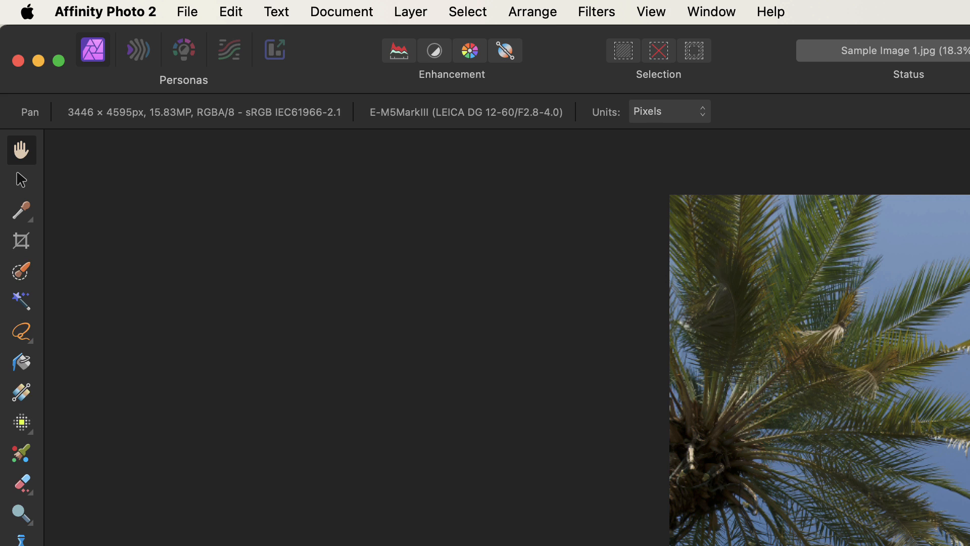
drag(197, 230, 277, 342)
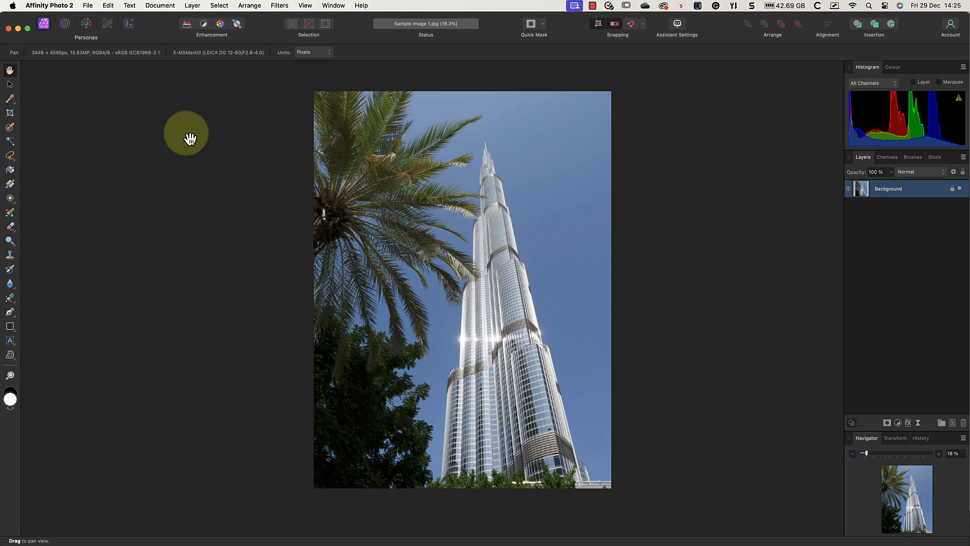
Switch to the Develop persona and lower the photo's exposure slightly
click(85, 24)
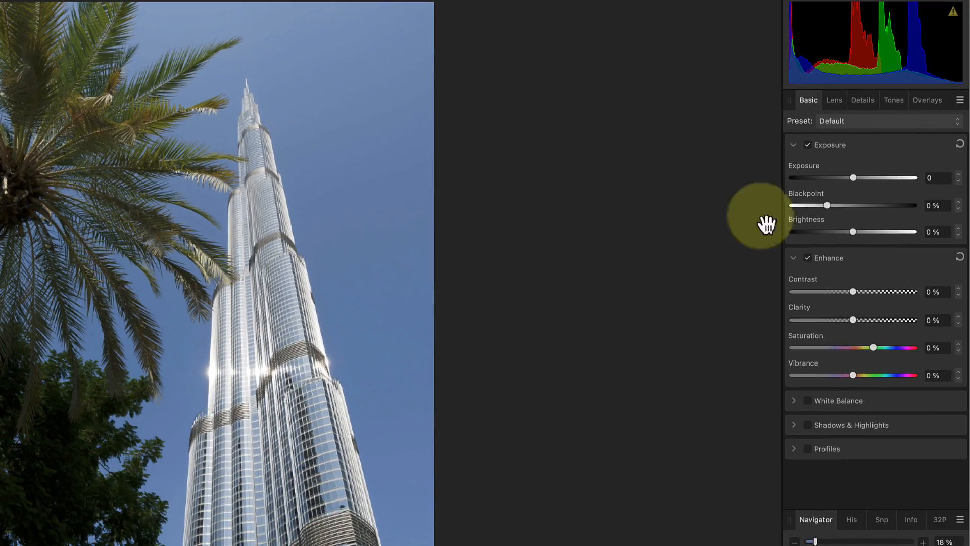
drag(853, 178, 849, 178)
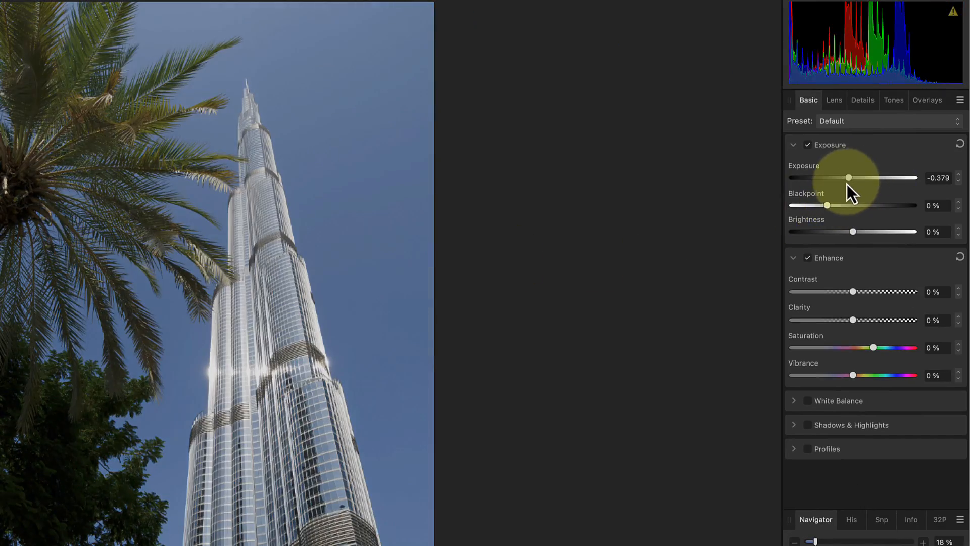
drag(829, 205, 828, 208)
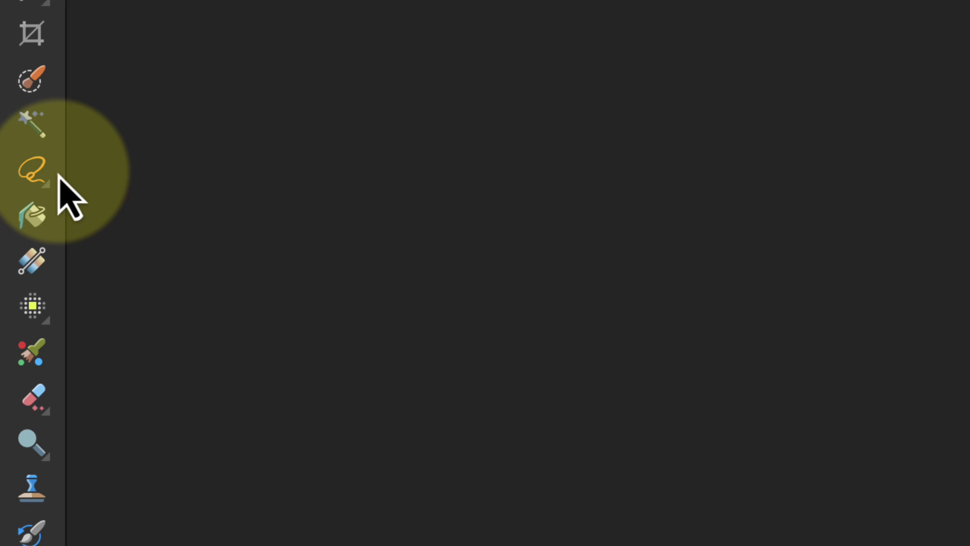
Make a marquee selection tool active from the selection tools flyout
click(32, 170)
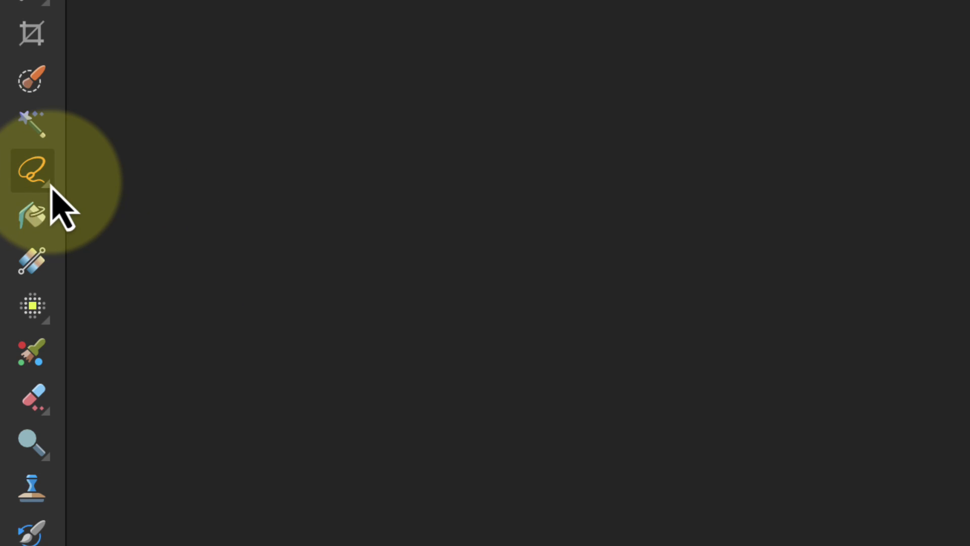
click(31, 170)
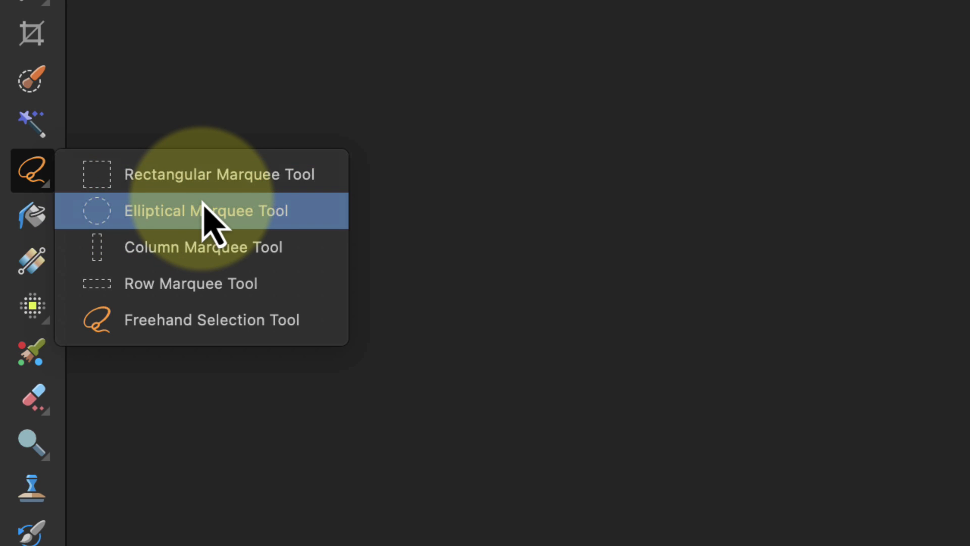
click(205, 210)
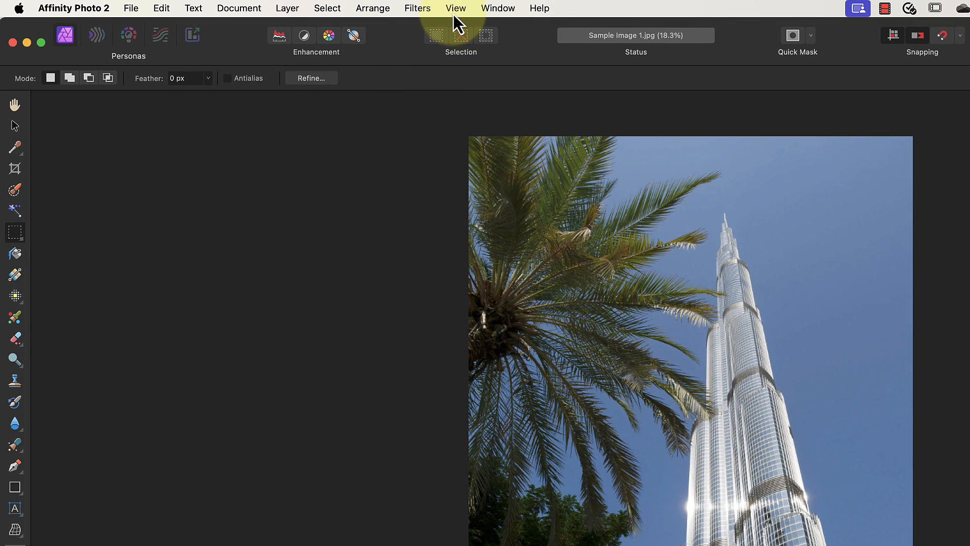
click(456, 8)
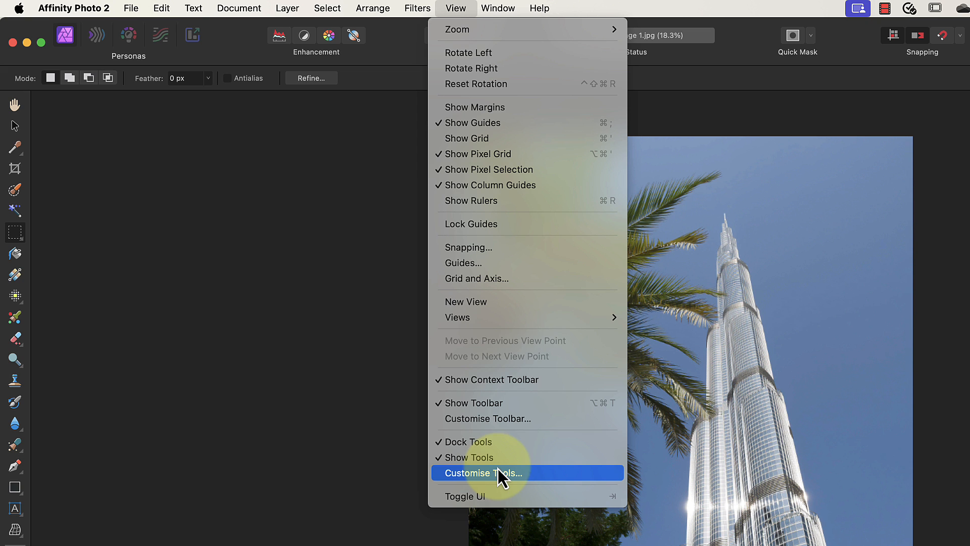
click(482, 473)
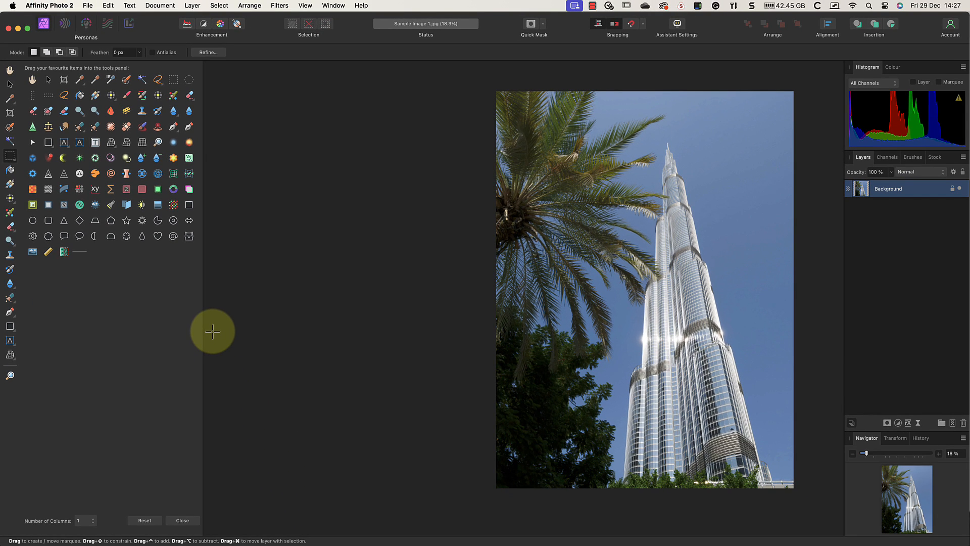
click(85, 520)
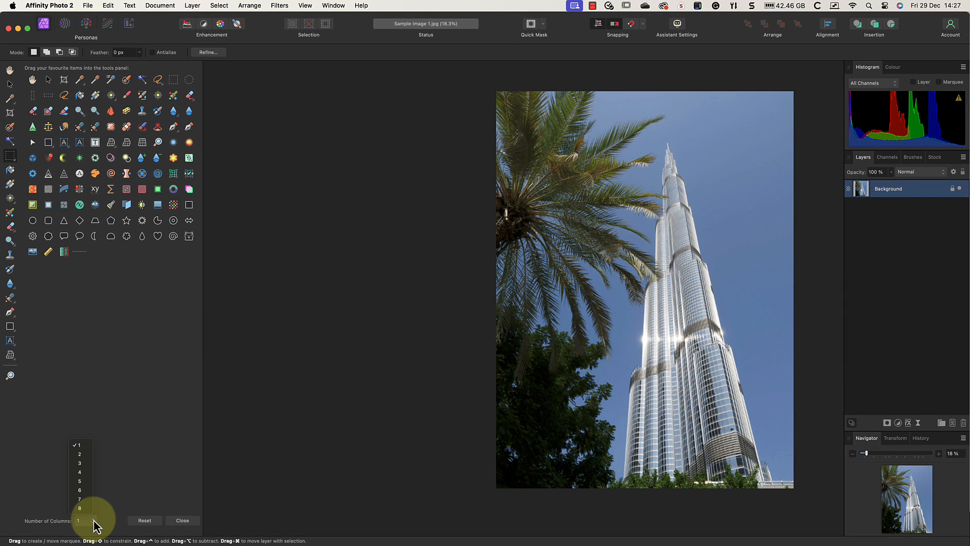
click(79, 453)
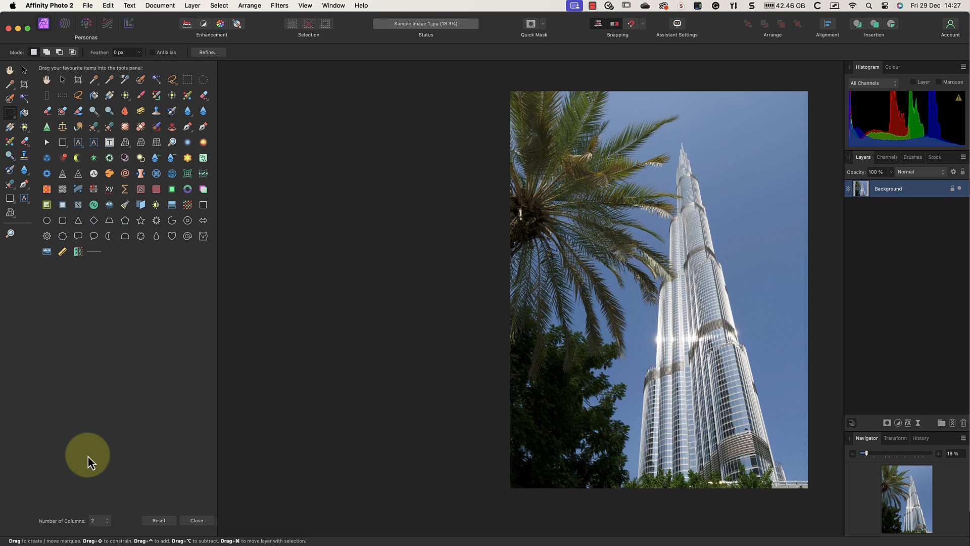
click(98, 519)
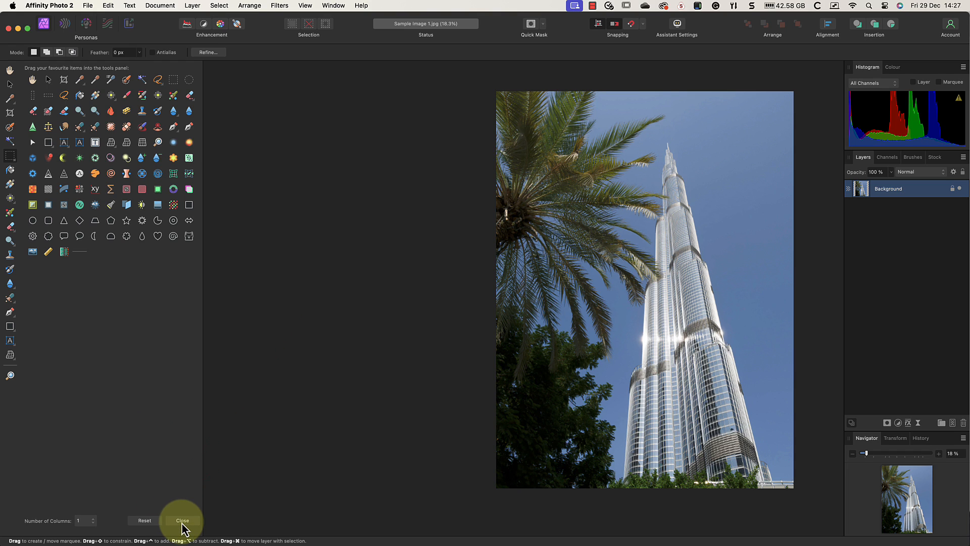
click(182, 519)
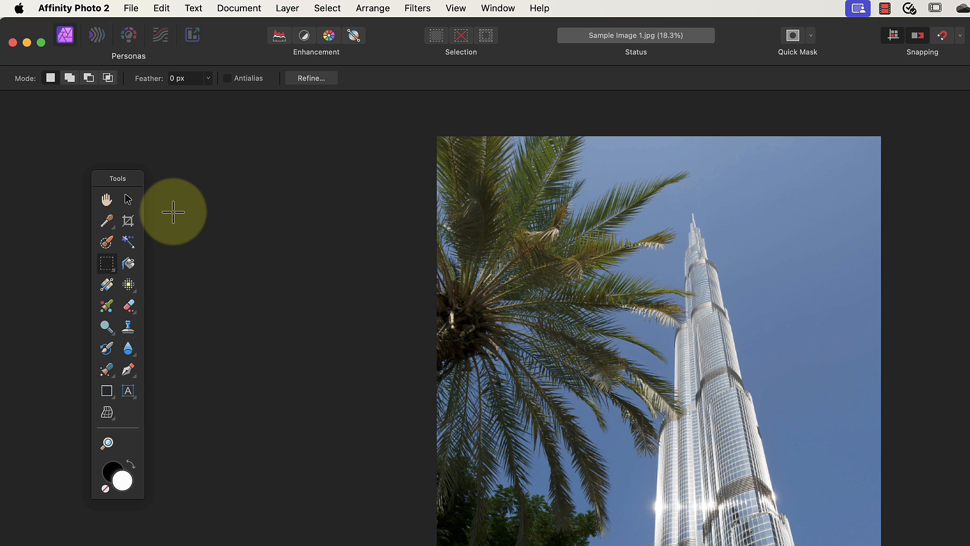
mouse_move(126, 190)
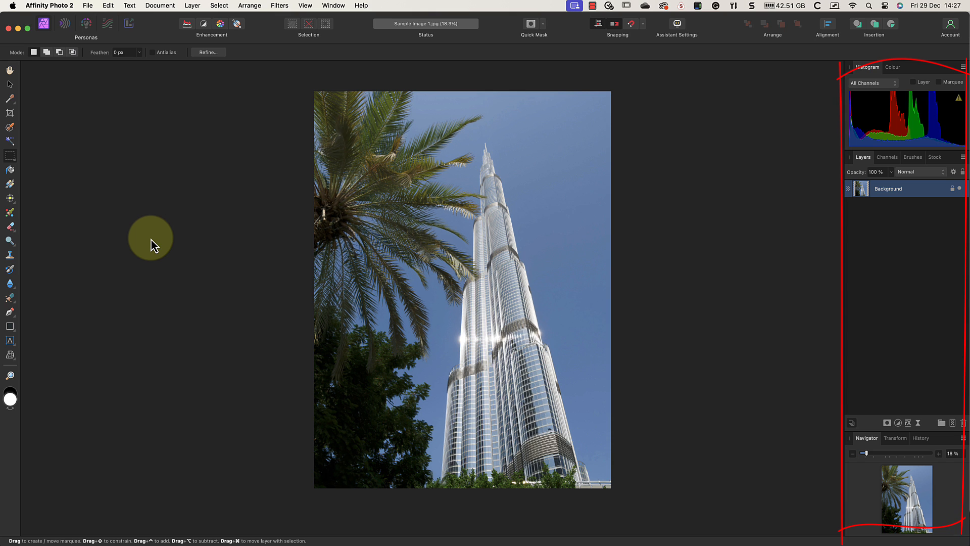
mouse_move(176, 252)
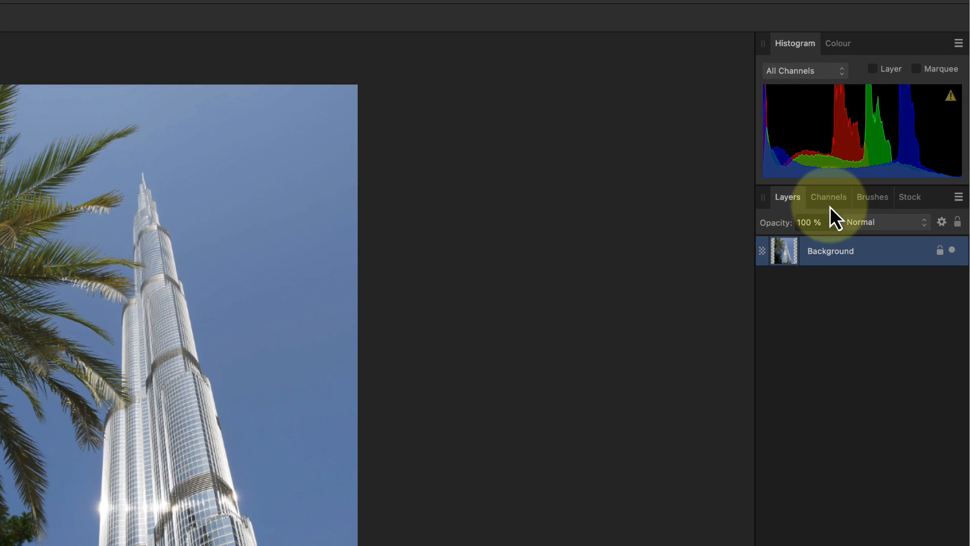
Show the Brushes and Stock panels, then dock the Stock panel back with Layers and Channels
click(872, 197)
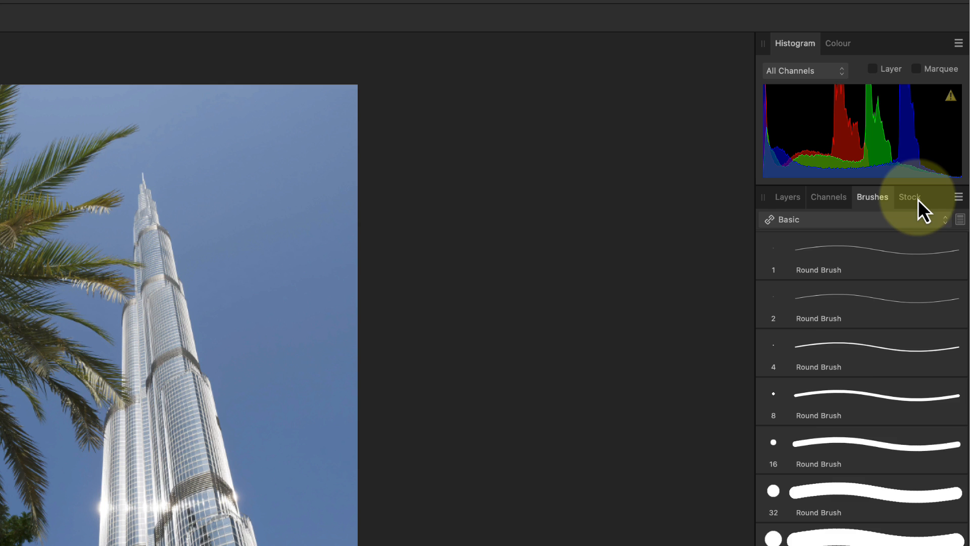
click(909, 197)
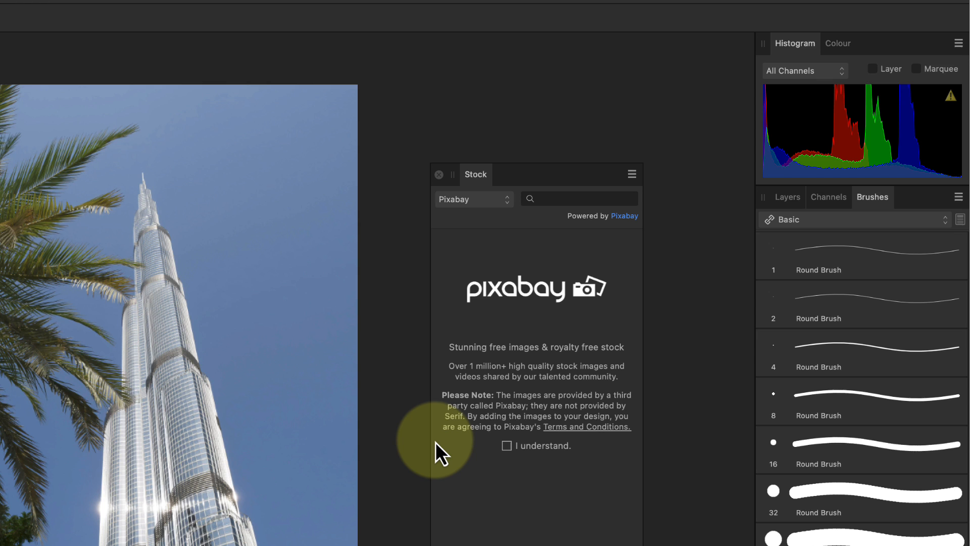
mouse_move(518, 324)
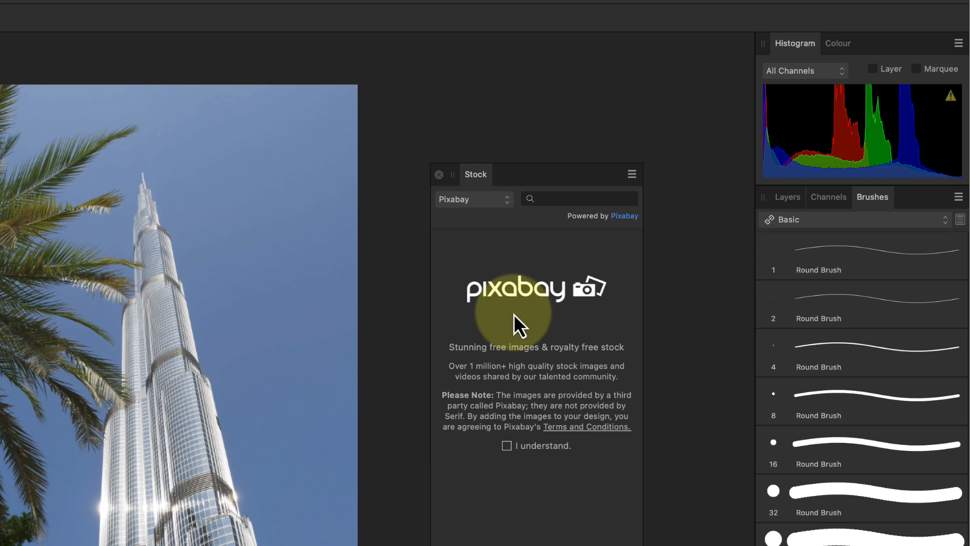
drag(475, 174, 738, 186)
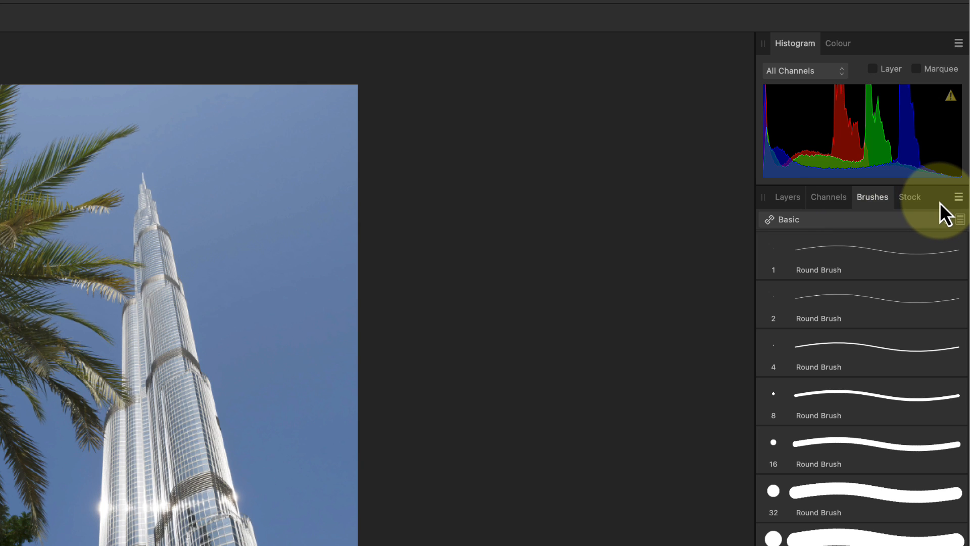
Float the Stock panel of Pixabay images on its own over the canvas
click(910, 197)
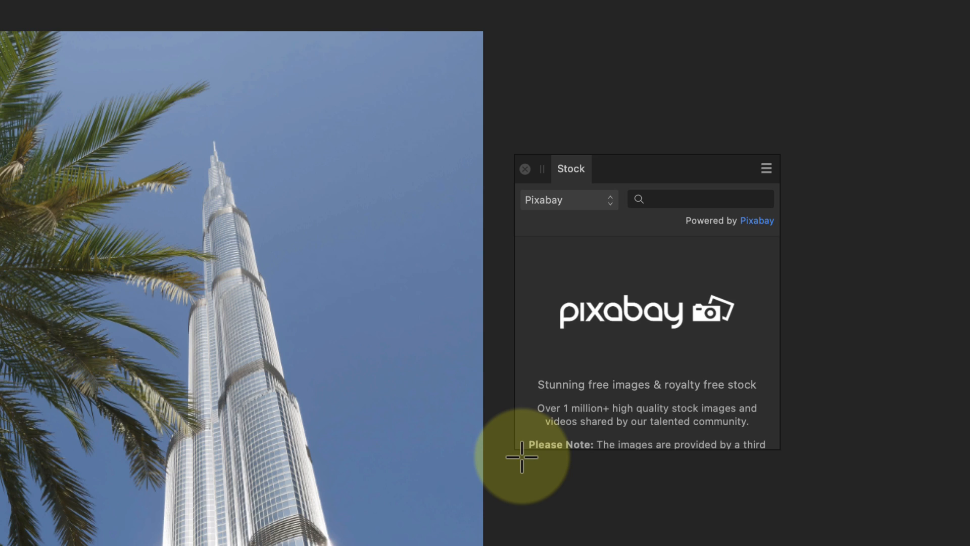
mouse_move(533, 324)
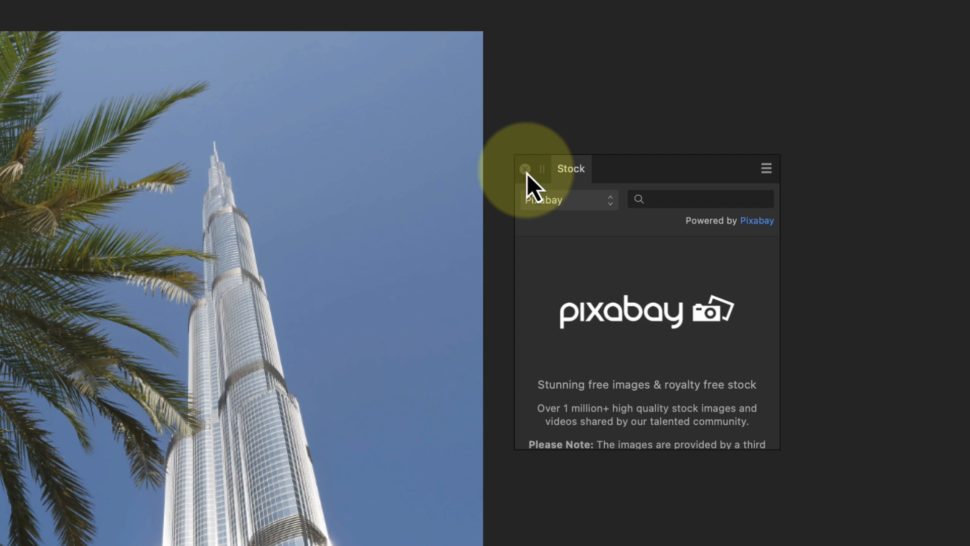
Close the floating Stock panel and bring up the Window menu of studio panels
click(524, 169)
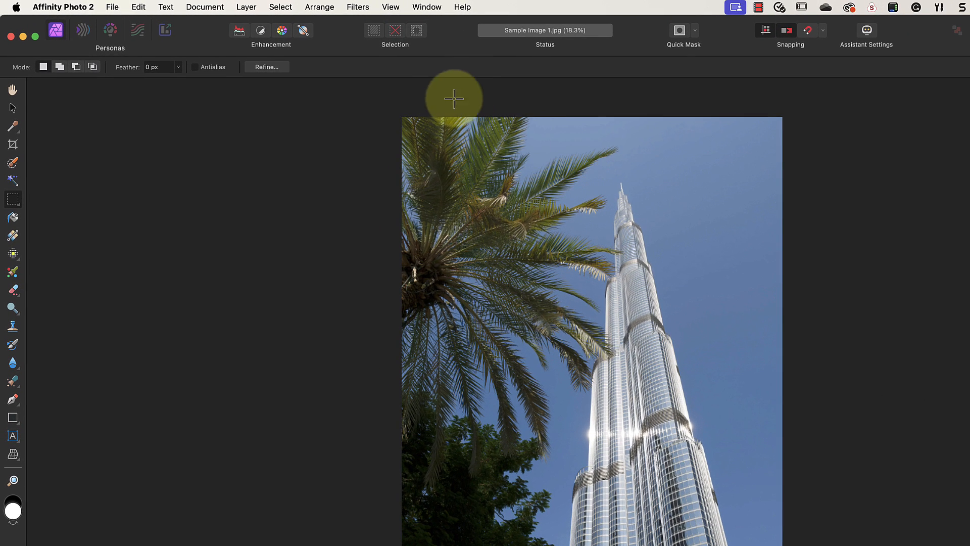
click(427, 7)
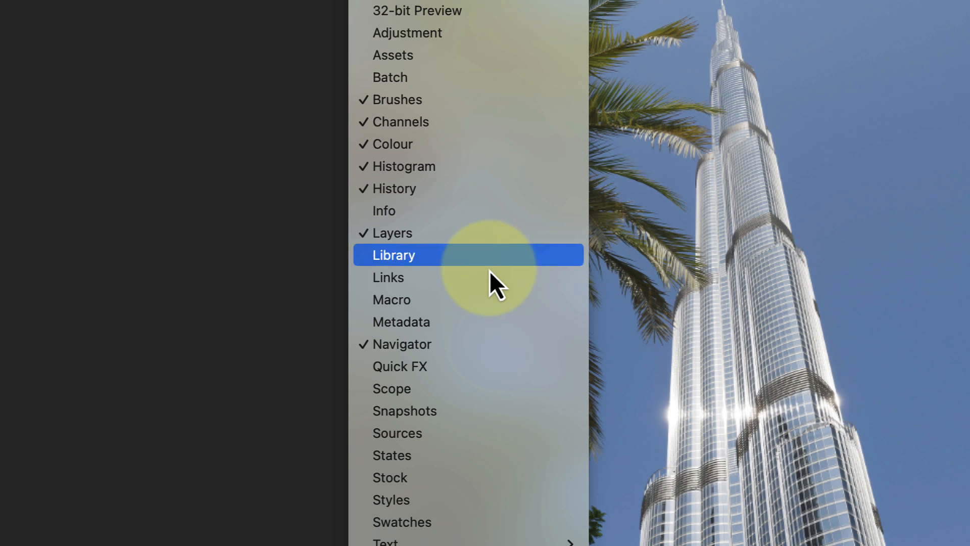
mouse_move(539, 477)
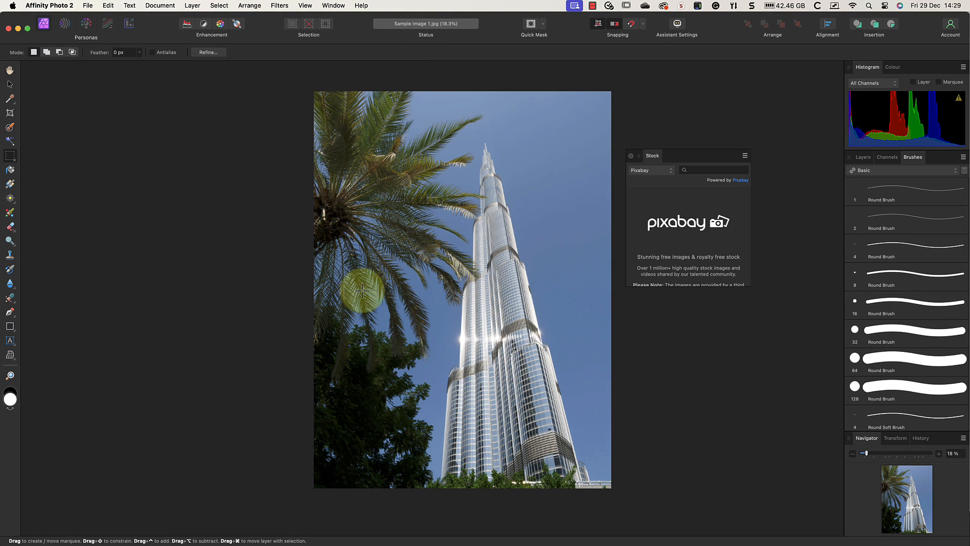
click(333, 6)
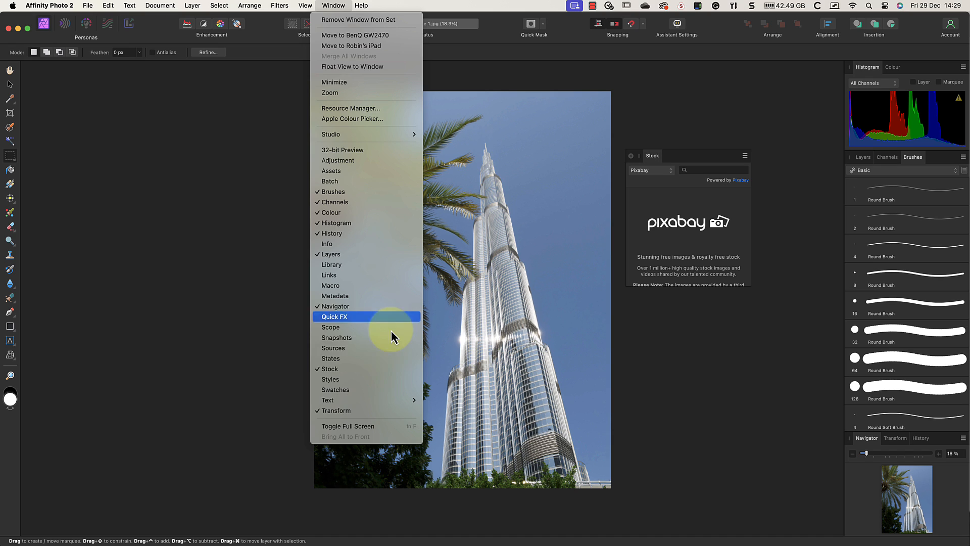
mouse_move(393, 373)
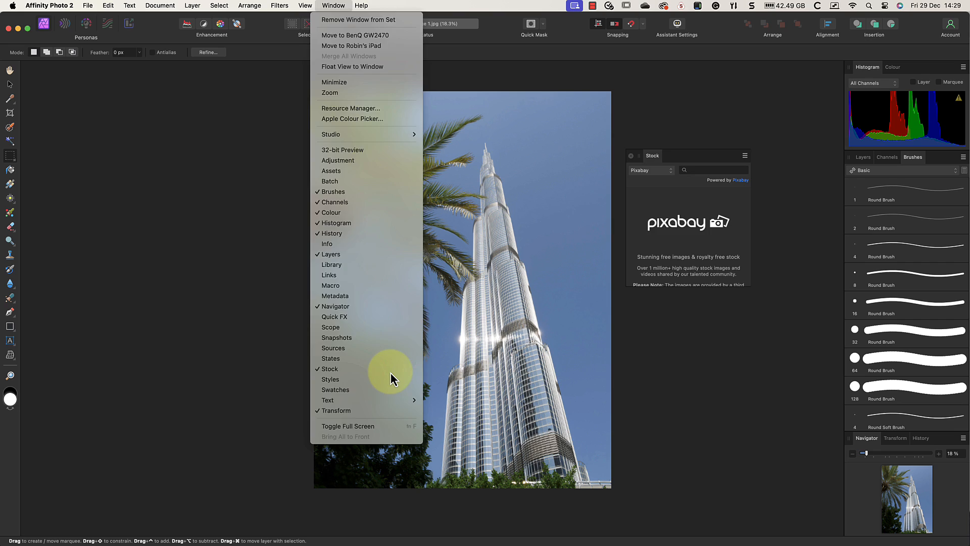
click(330, 369)
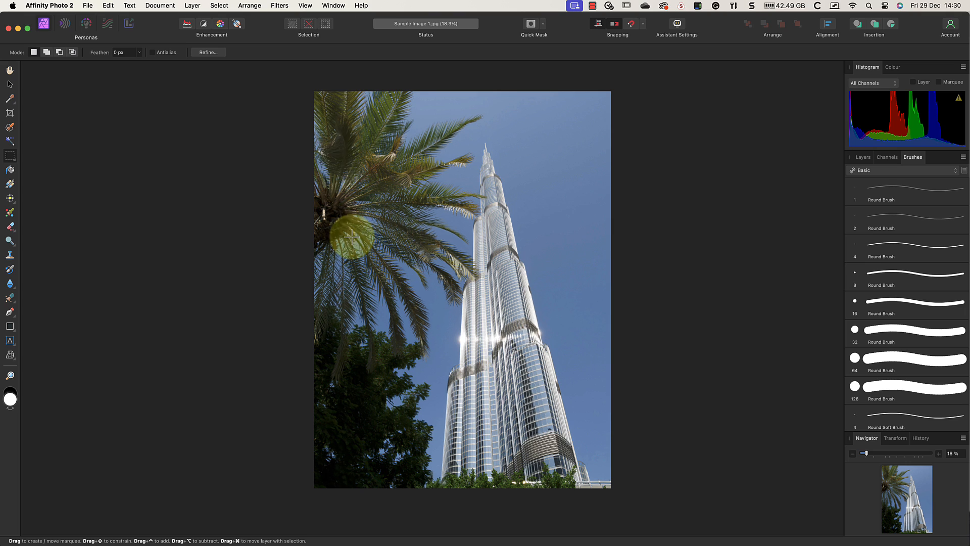
click(333, 6)
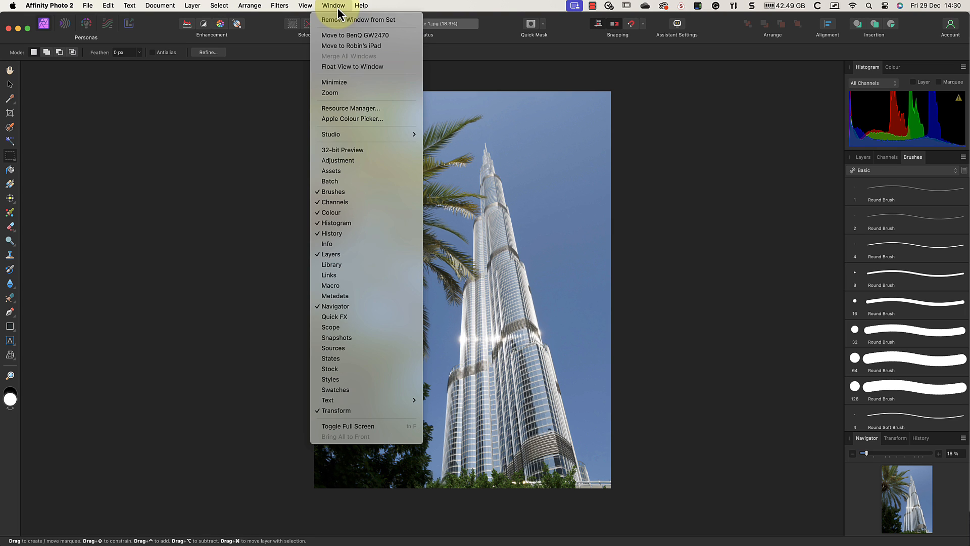
mouse_move(390, 171)
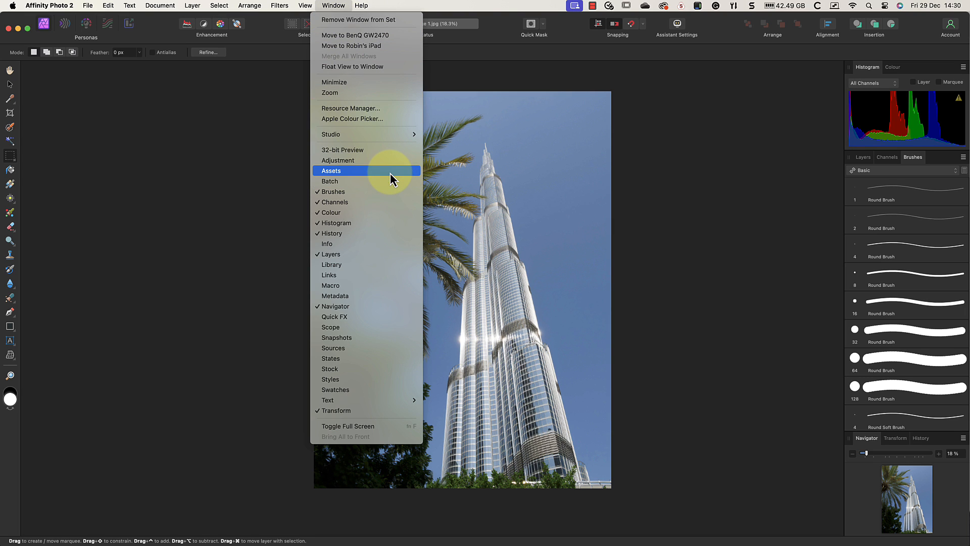
Show the Assets panel of lens flares and light rays beside the photo
click(332, 170)
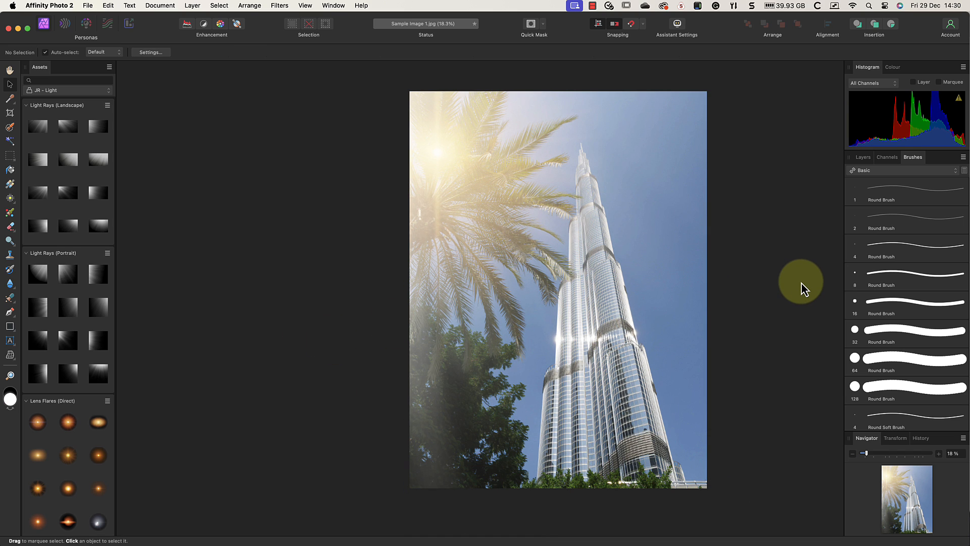
click(862, 157)
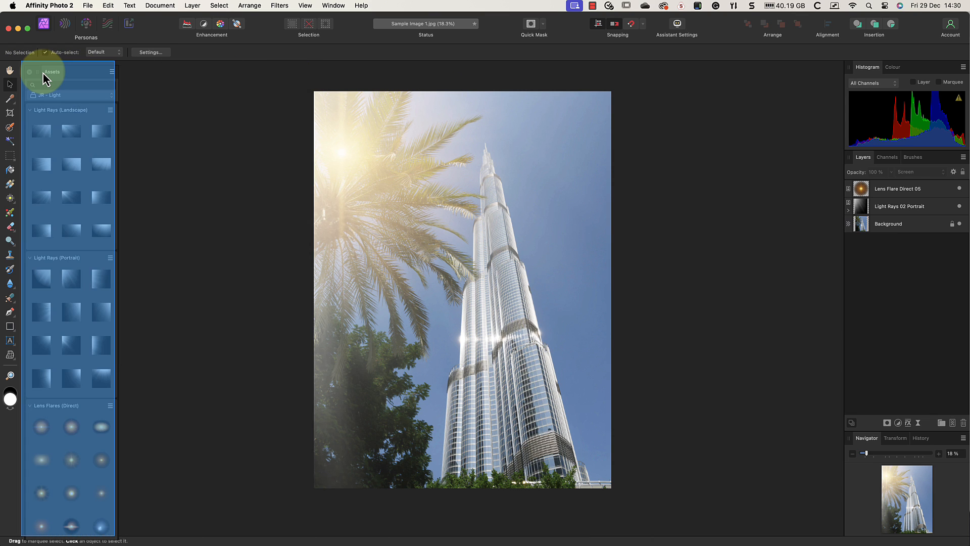
click(87, 77)
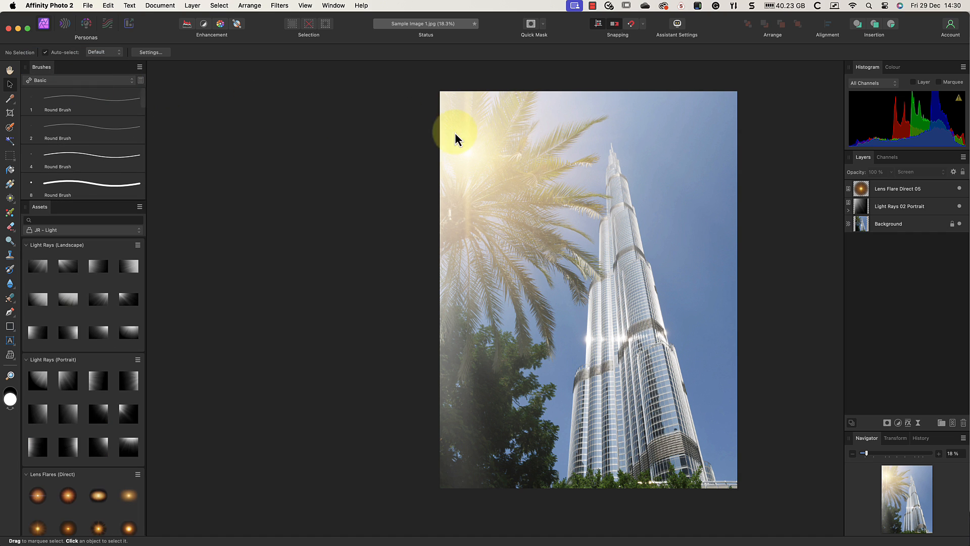
mouse_move(224, 138)
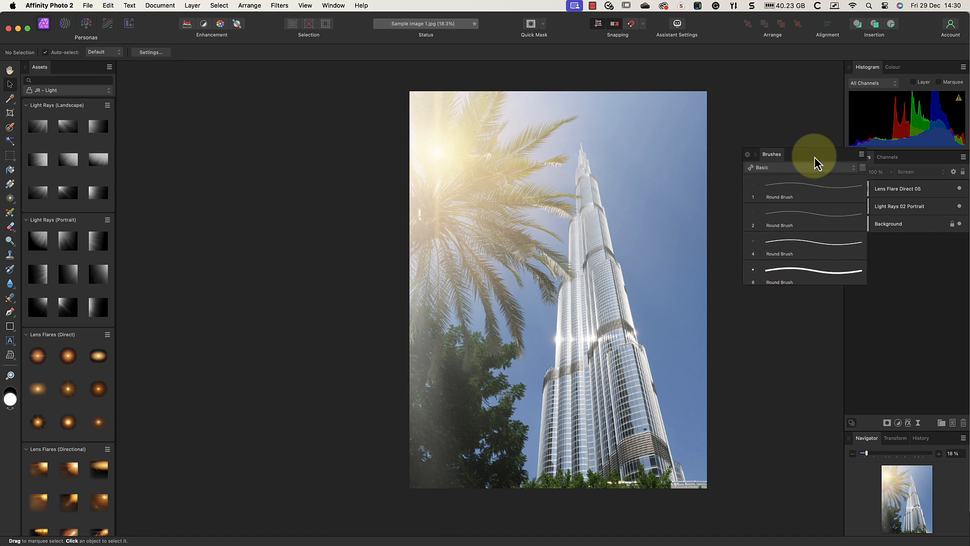
click(863, 157)
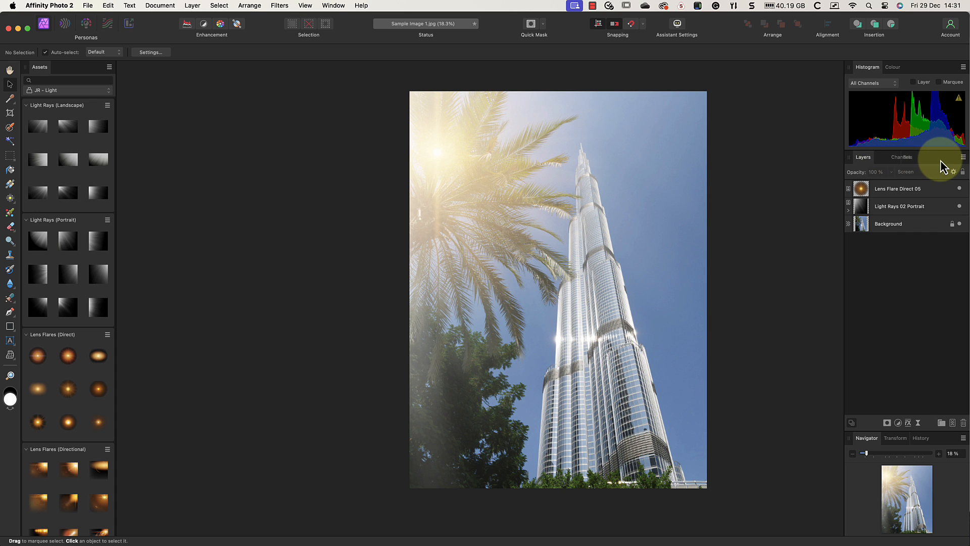
click(914, 156)
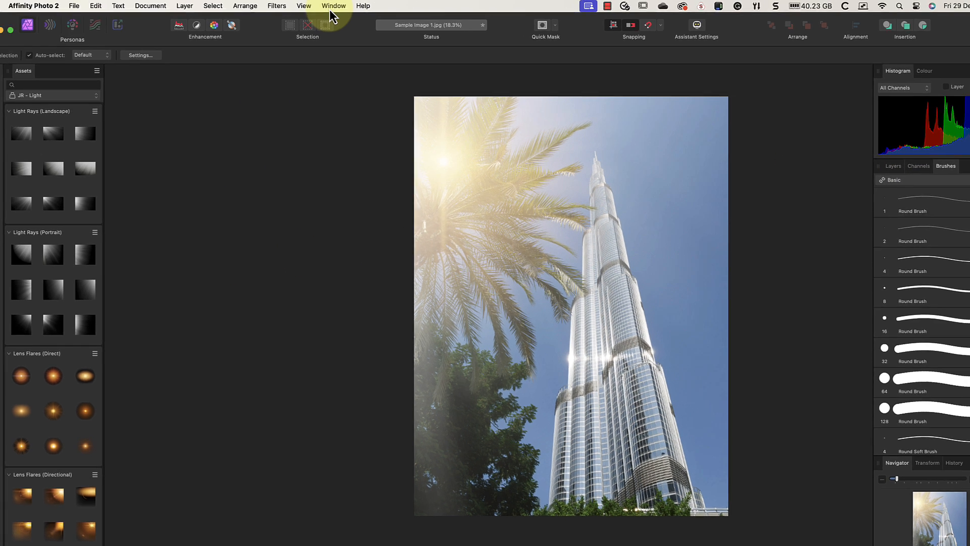
click(334, 6)
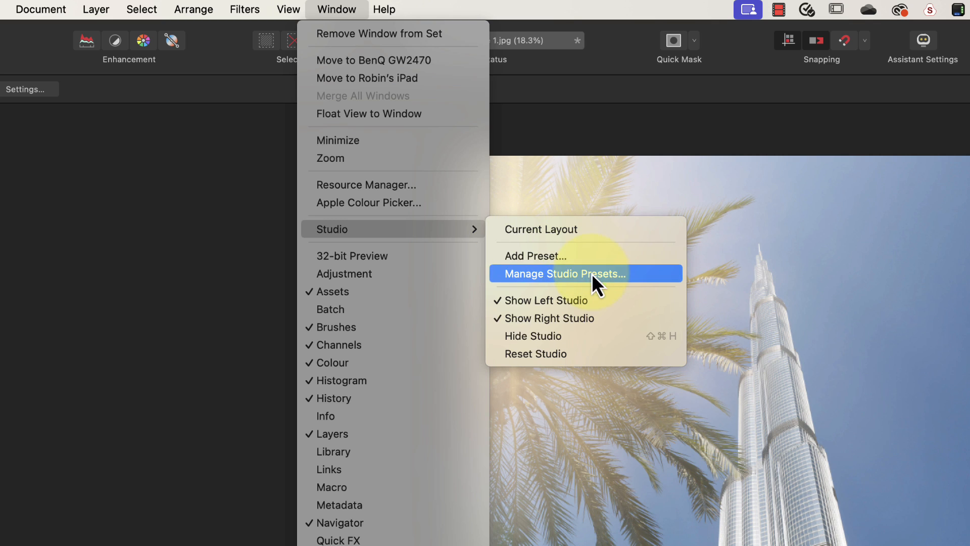
mouse_move(605, 303)
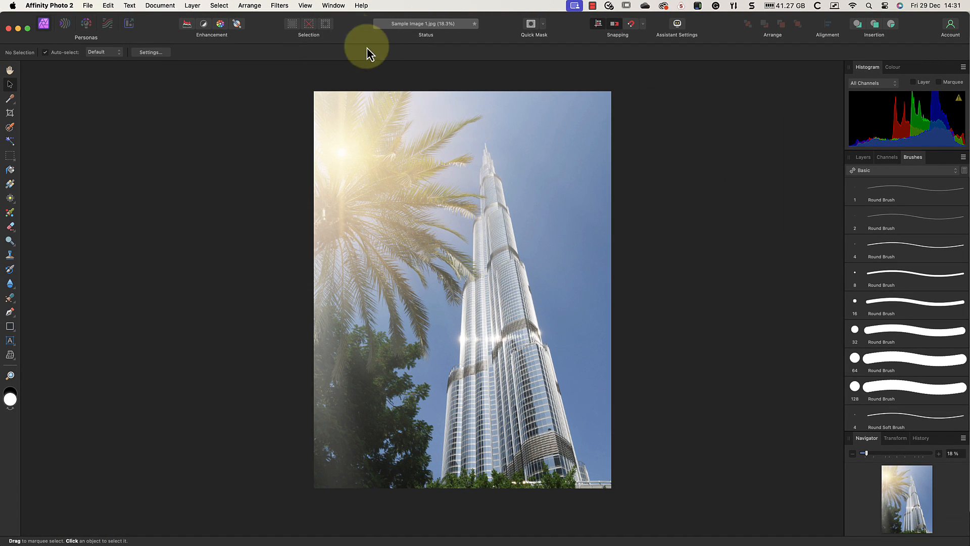
click(333, 6)
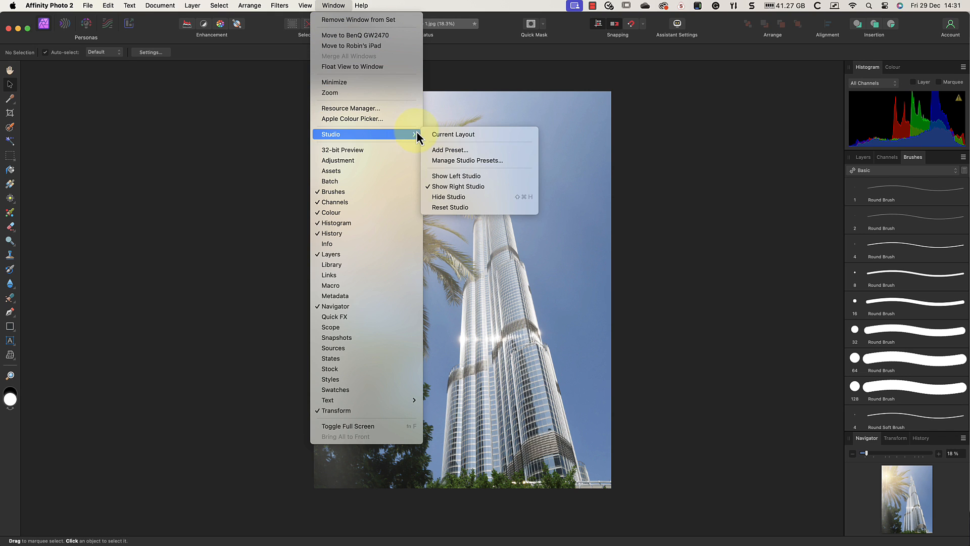
click(331, 171)
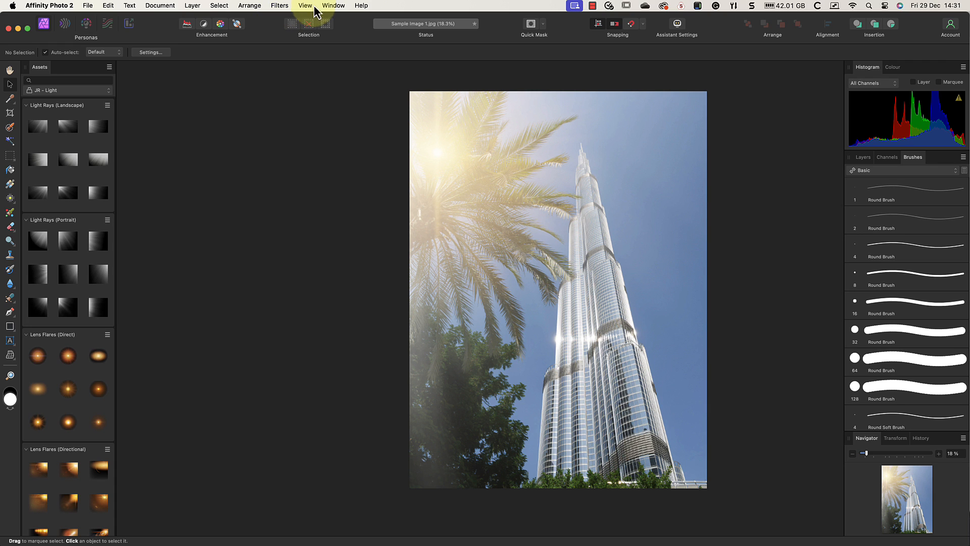
Reset the studio panels to their default layout via Window > Studio
click(334, 6)
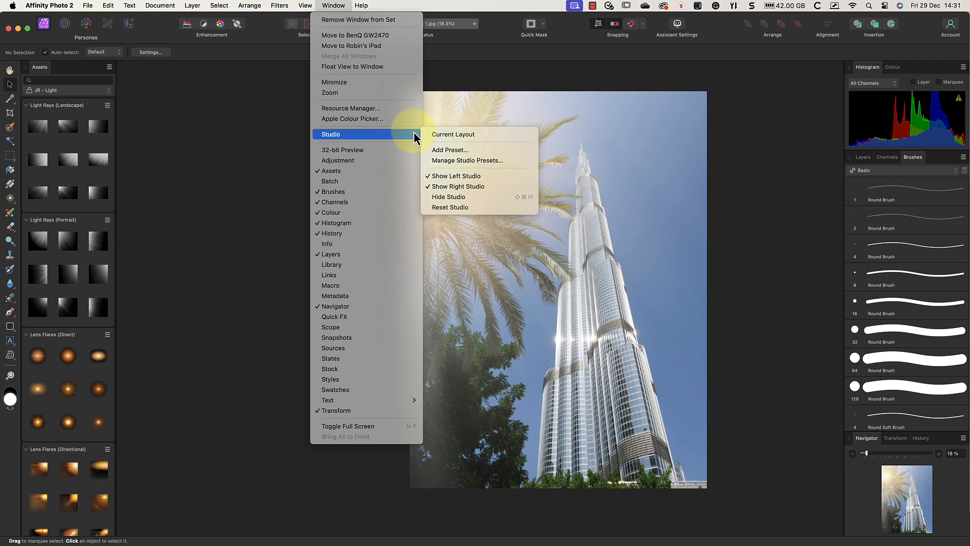
mouse_move(489, 213)
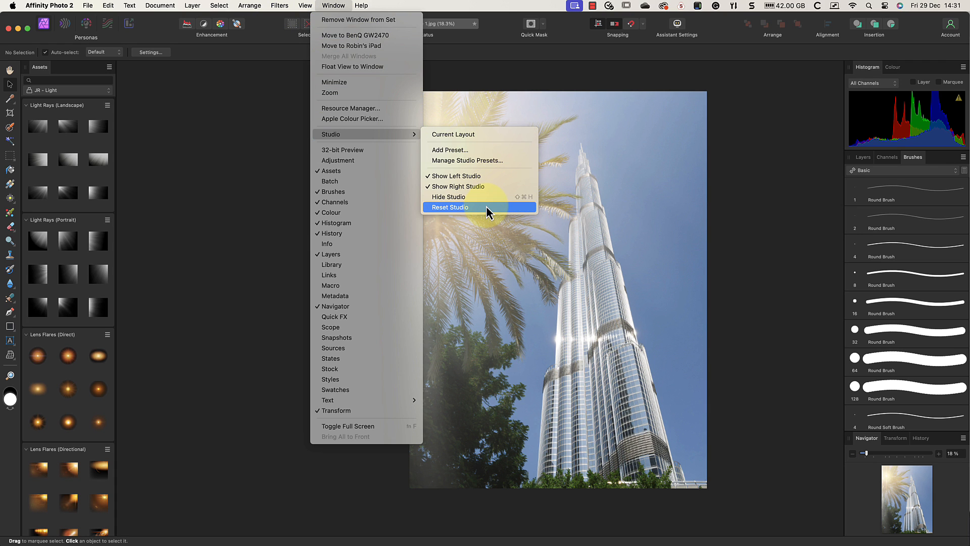
click(451, 207)
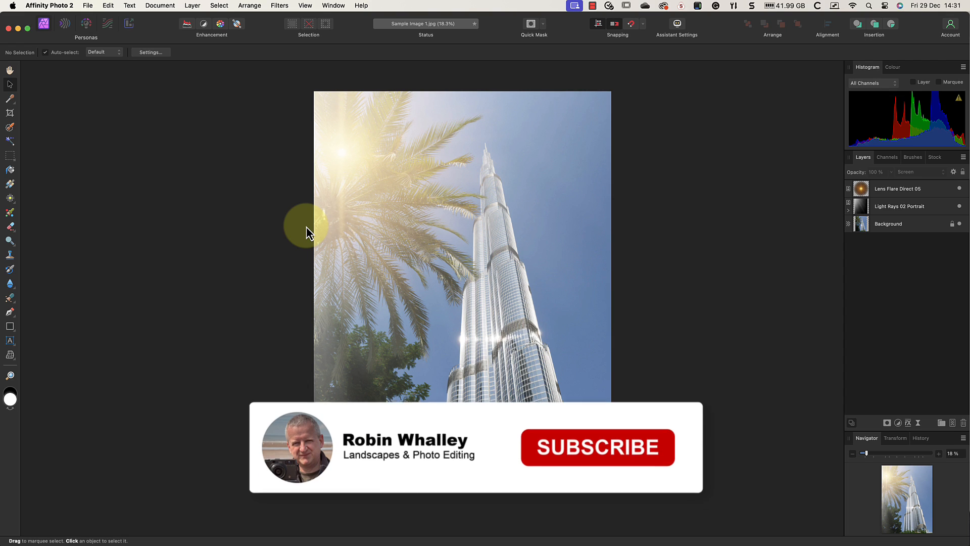
click(596, 448)
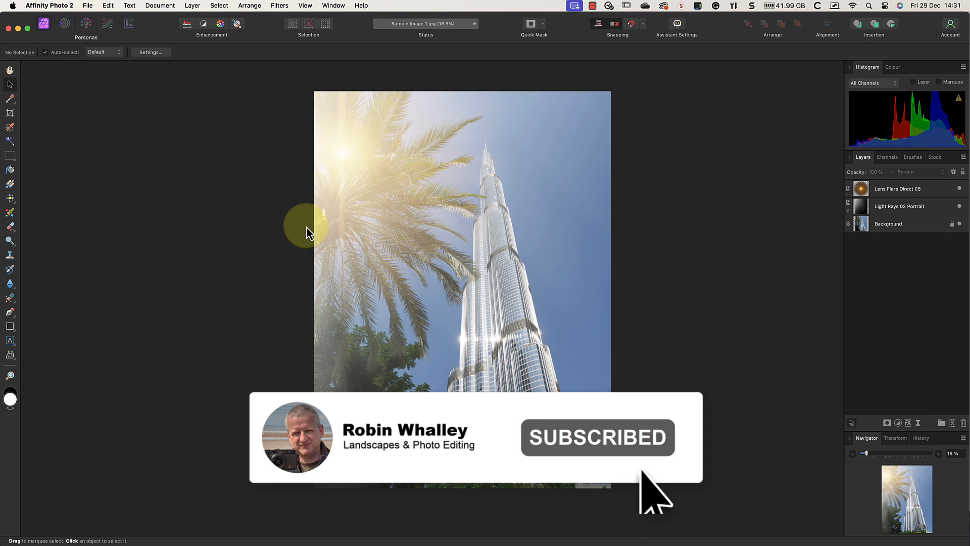